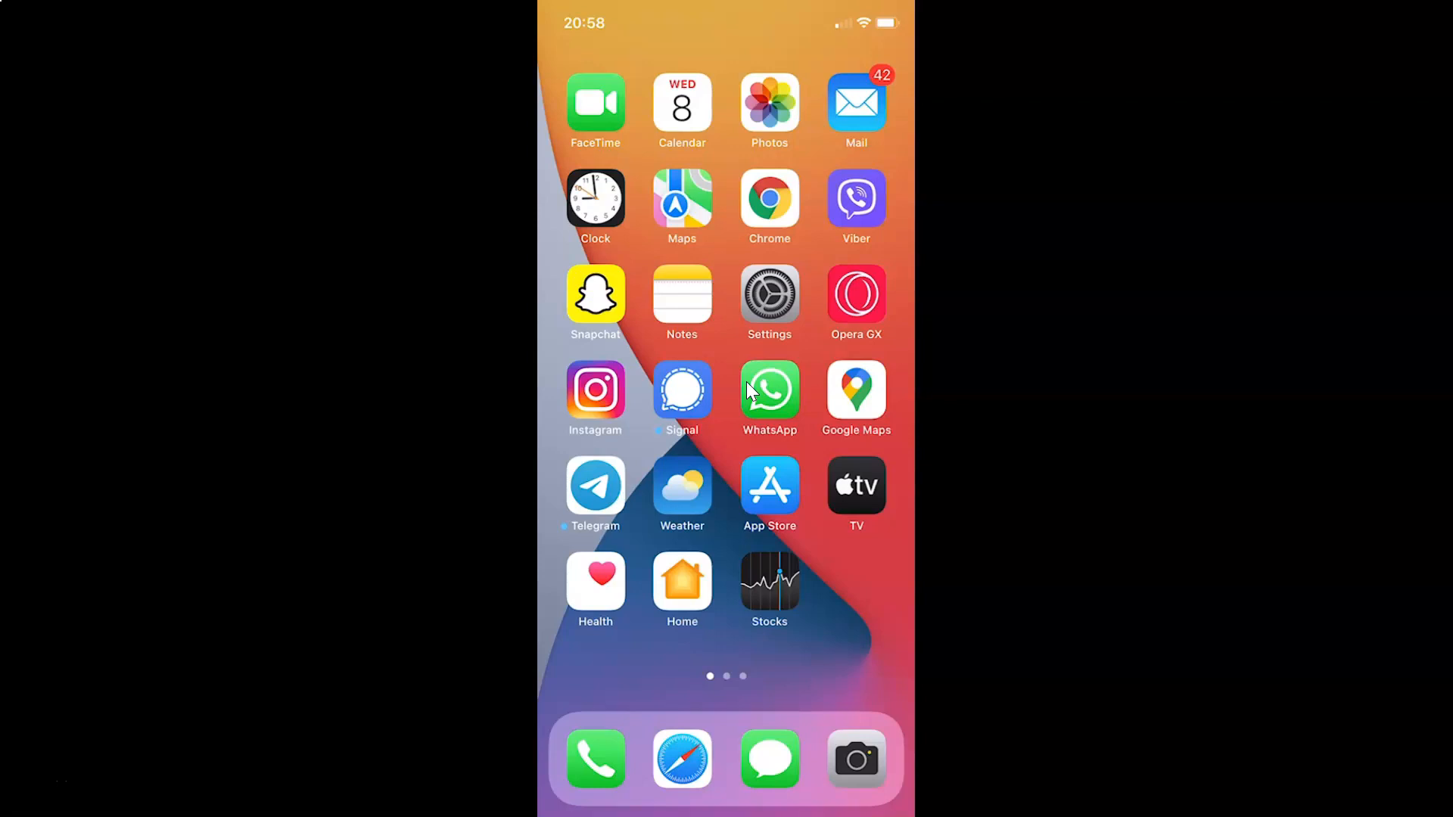
pyautogui.moveTo(805, 364)
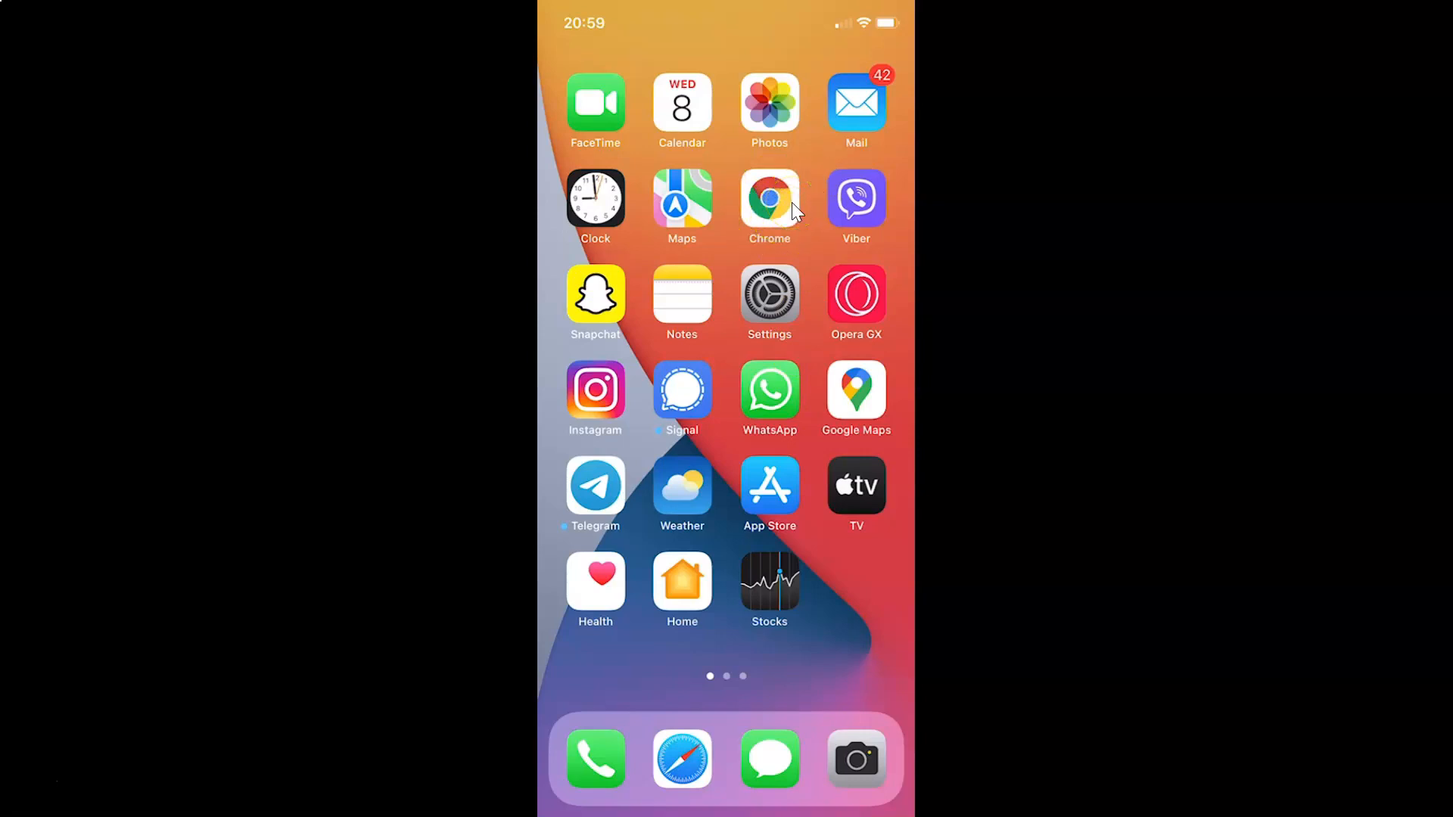
# Launch Chrome and reach its Settings page through the ••• menu.
pyautogui.click(769, 198)
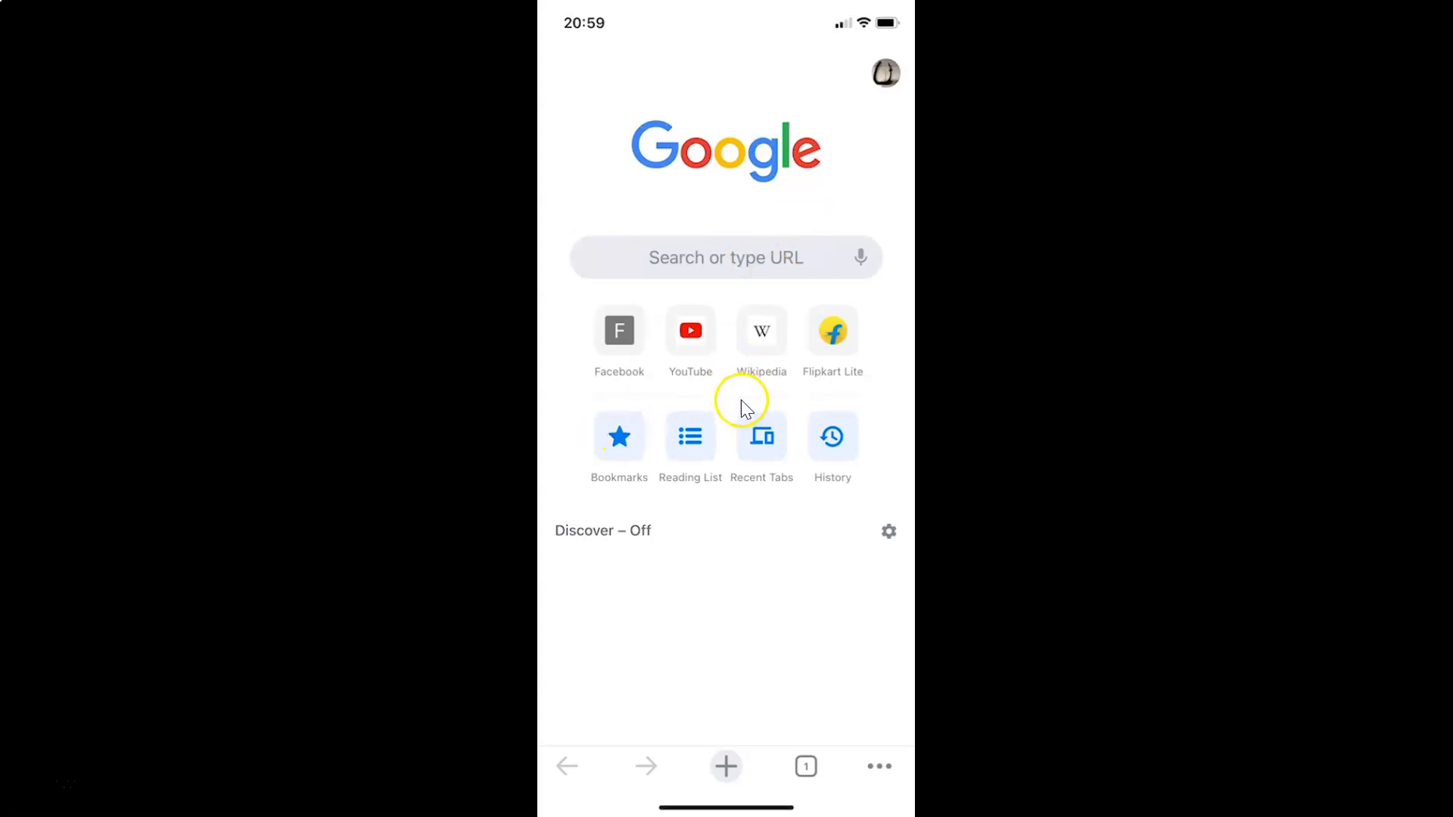
pyautogui.moveTo(838, 766)
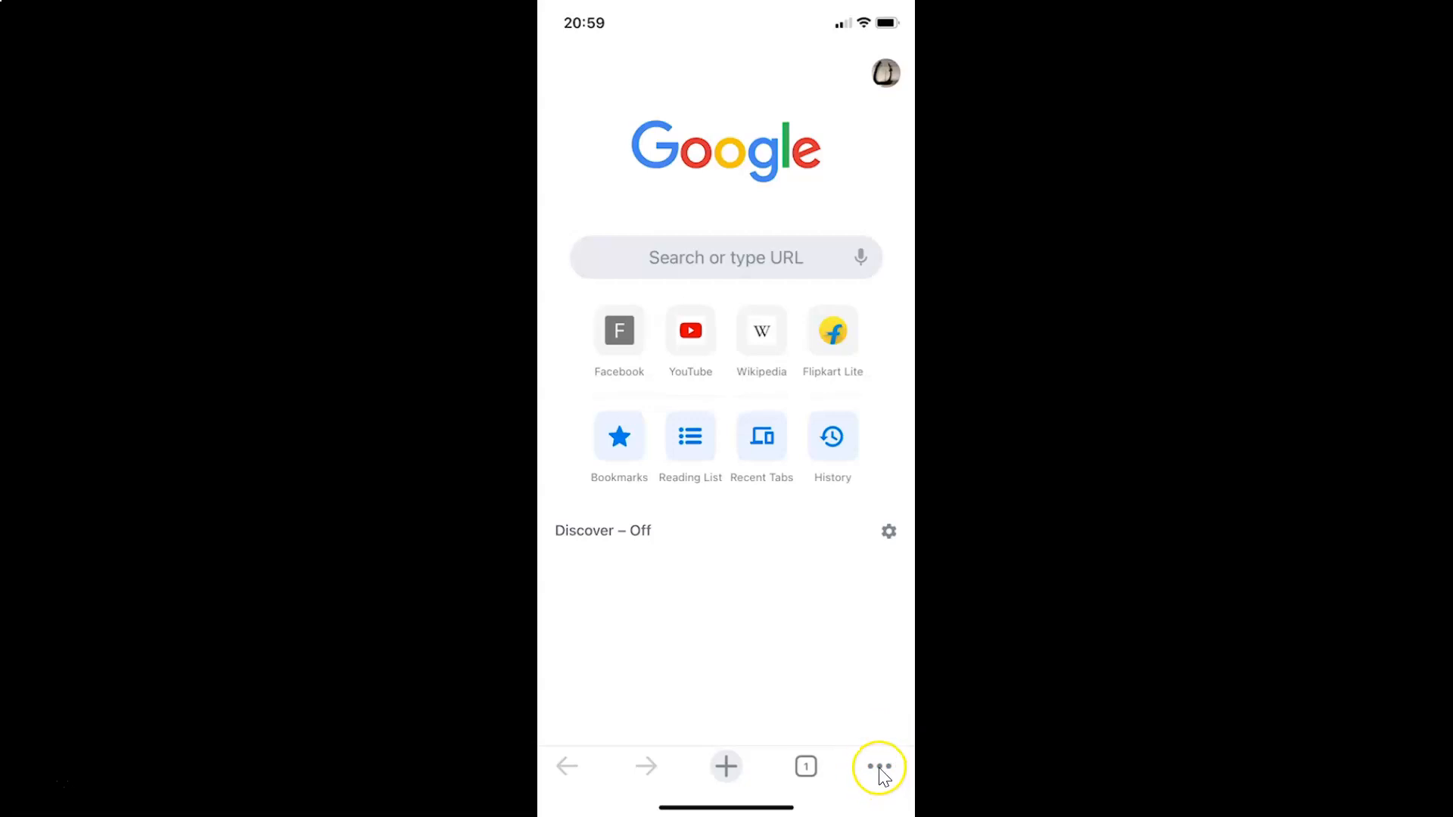
pyautogui.click(879, 767)
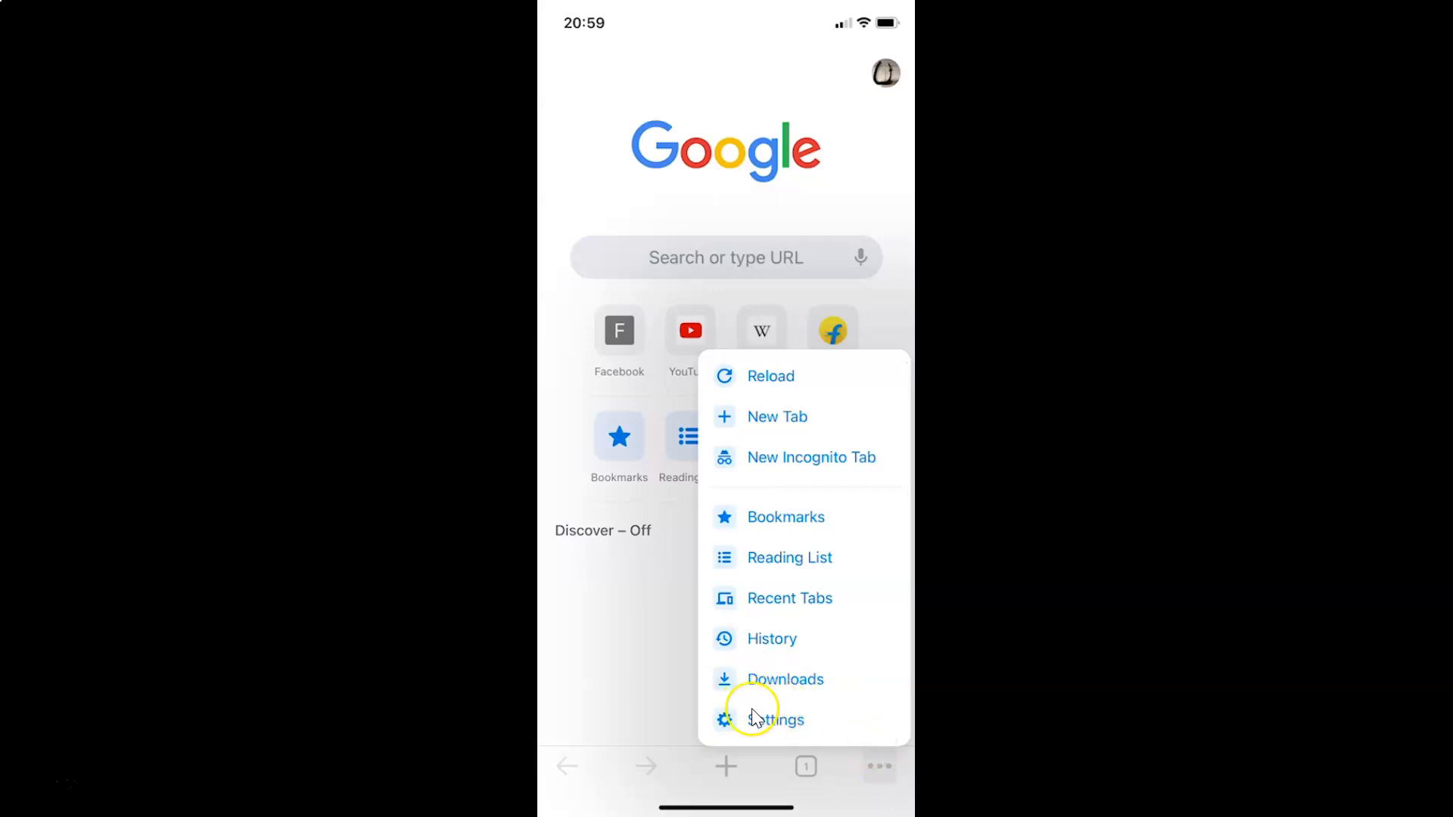
pyautogui.moveTo(880, 509)
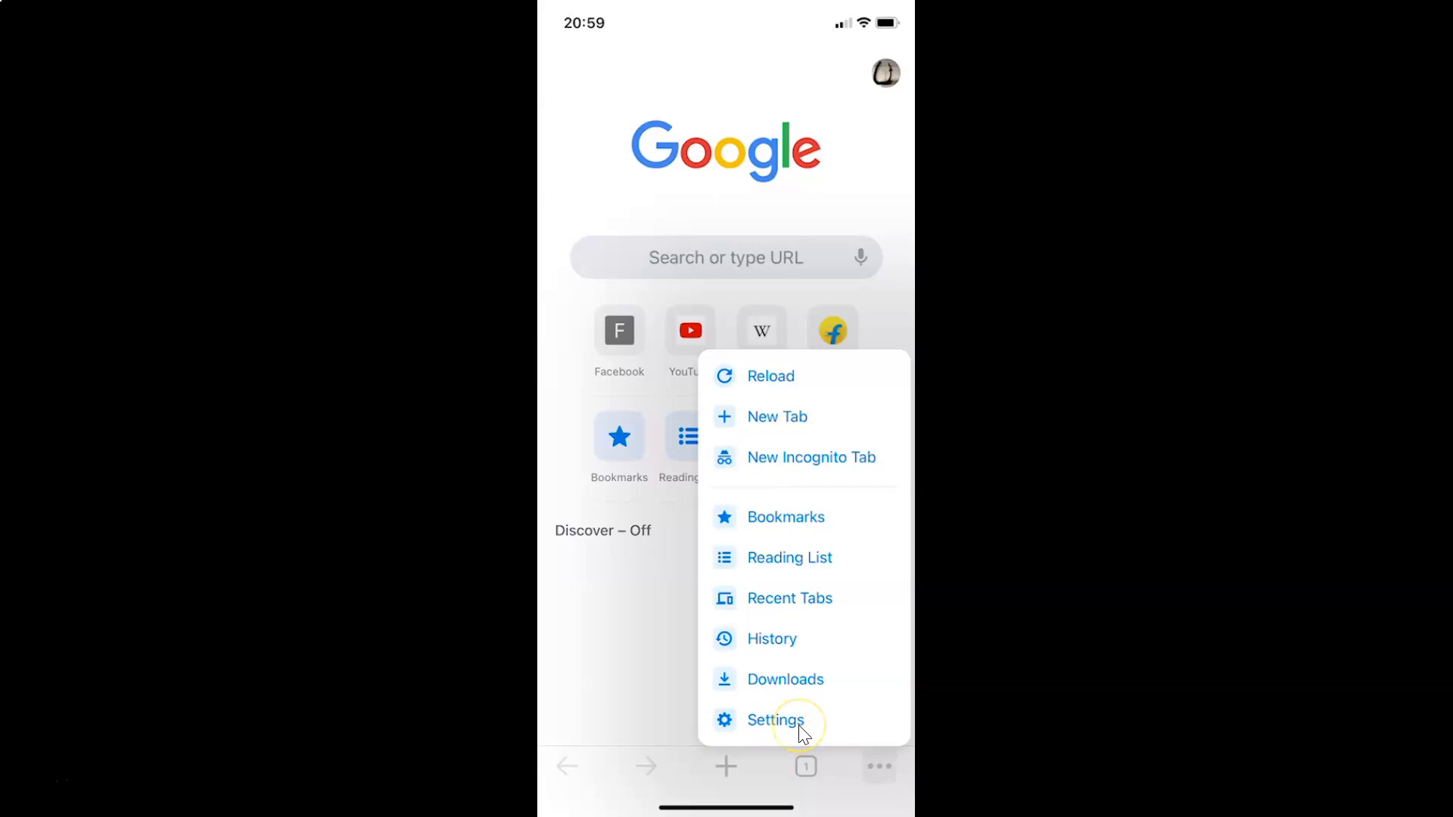
pyautogui.click(772, 720)
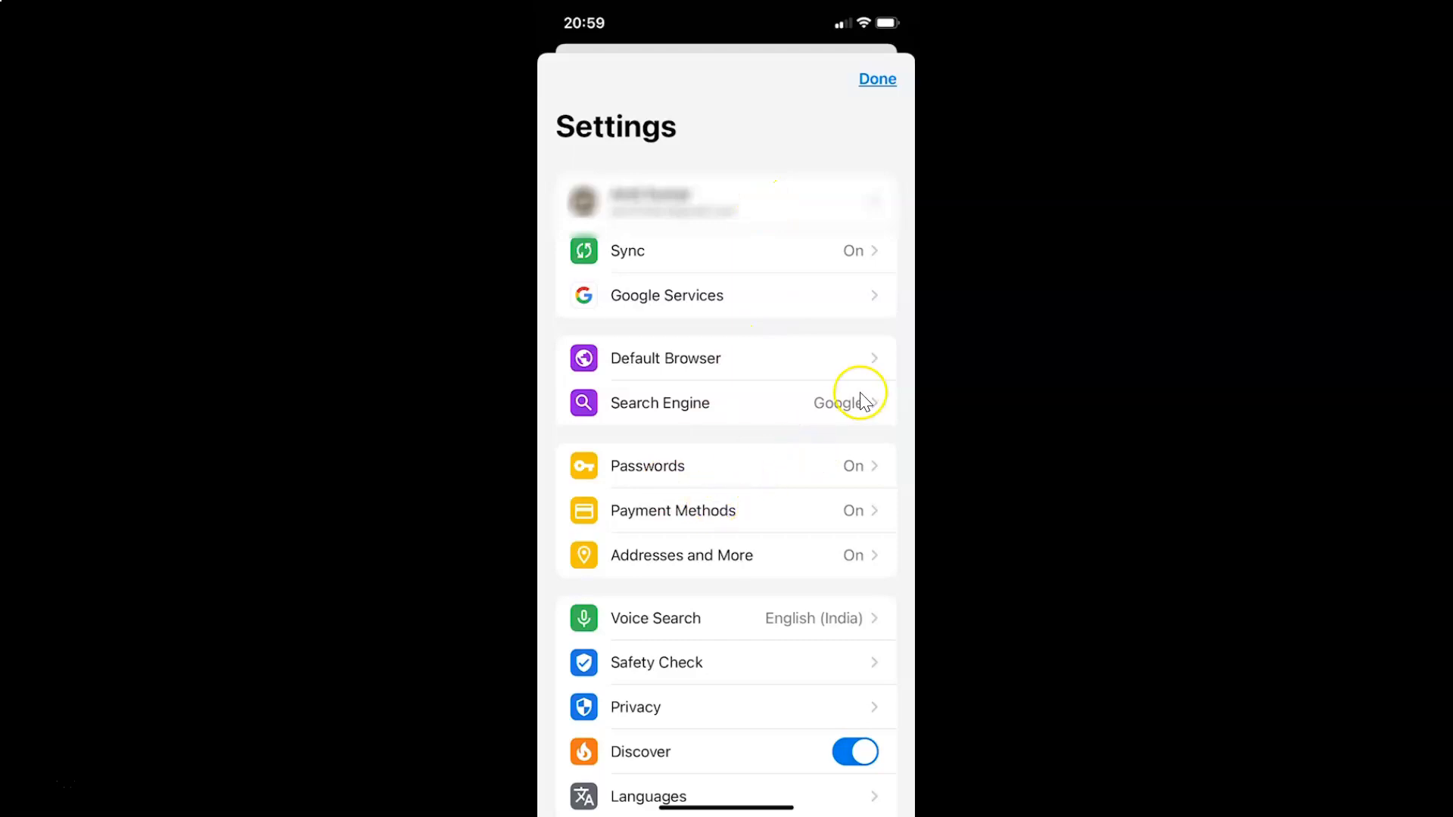
pyautogui.moveTo(614, 297)
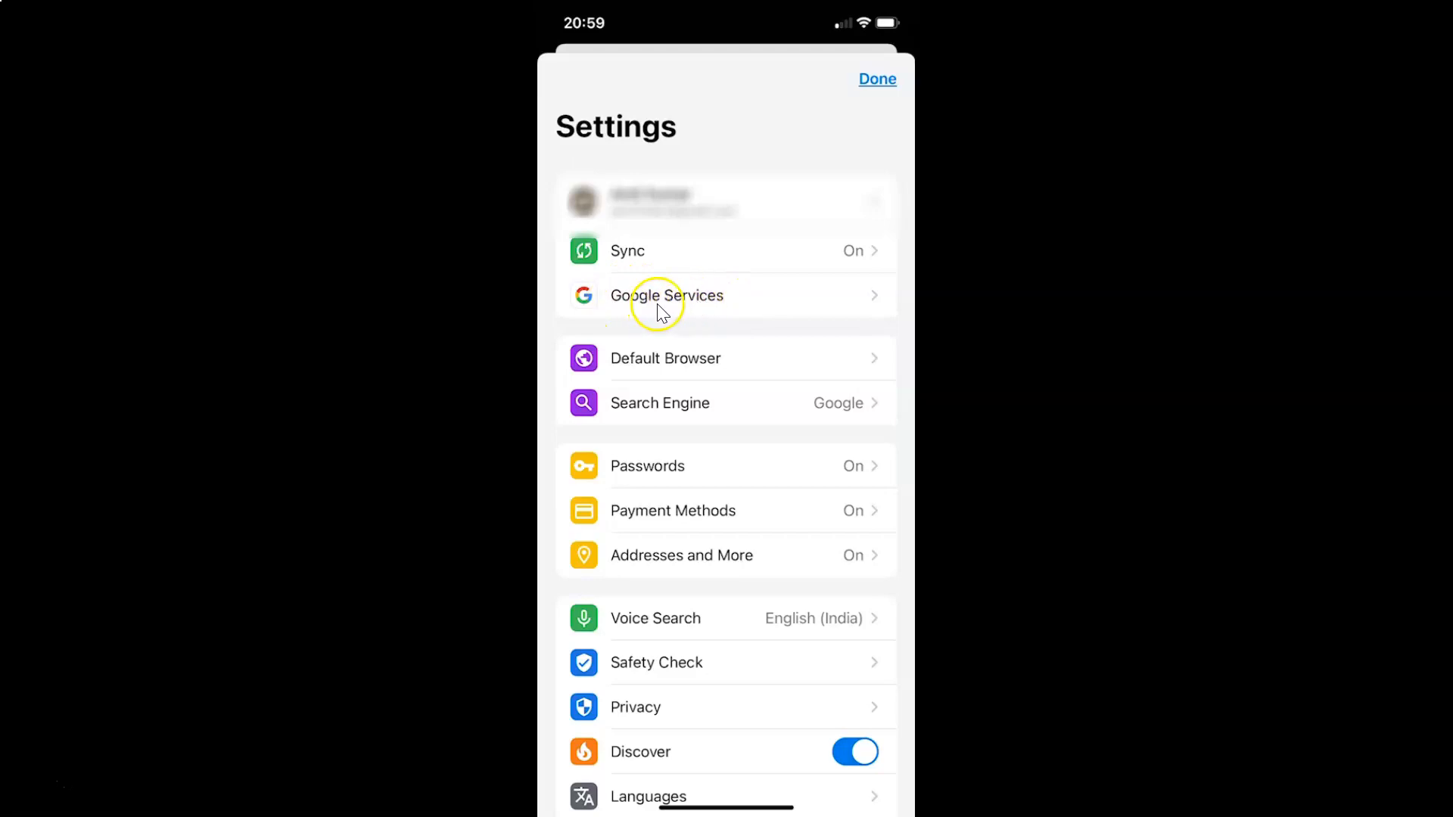
# Go into Google Services from the Settings list.
pyautogui.click(666, 294)
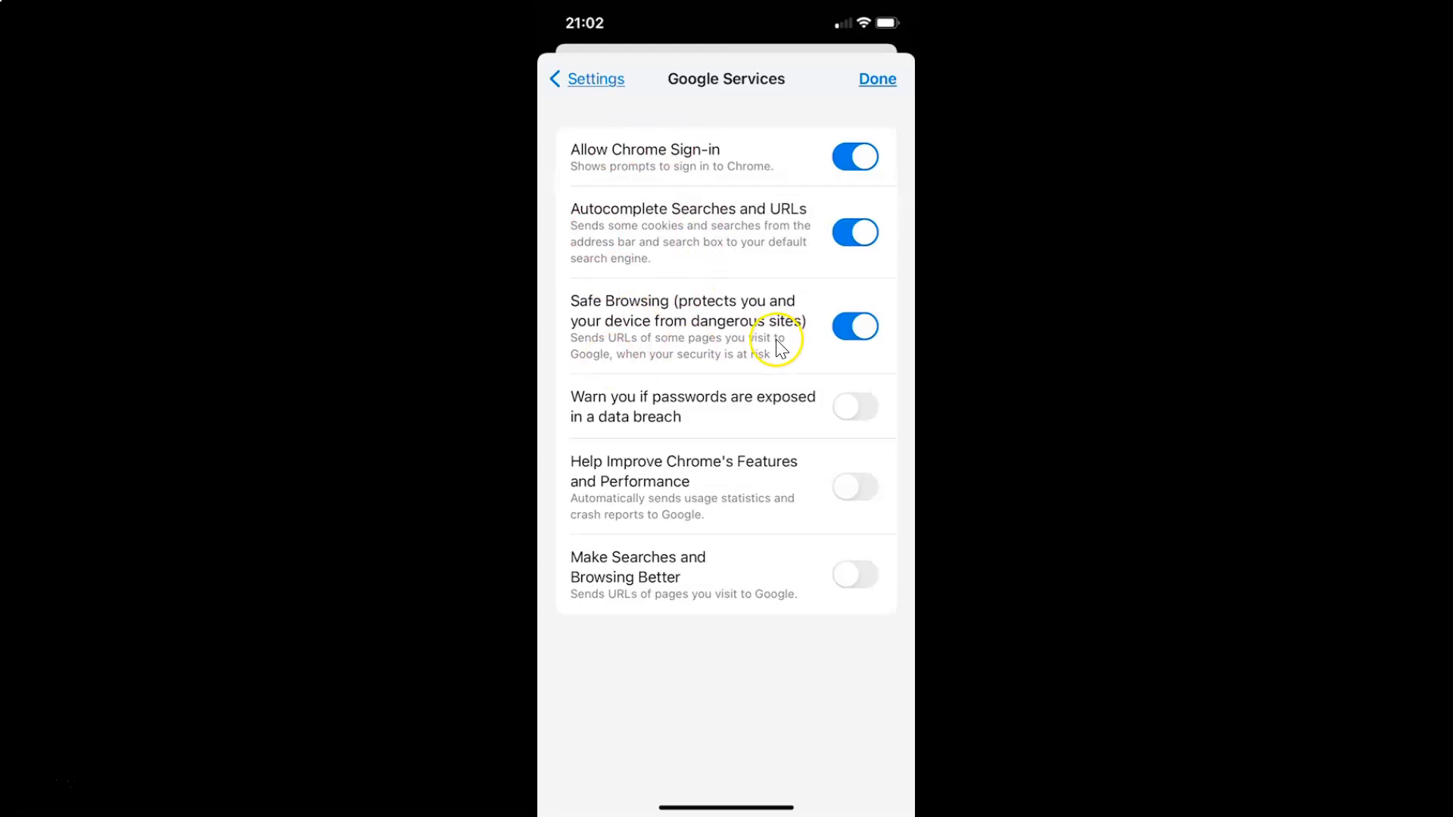
pyautogui.moveTo(600, 575)
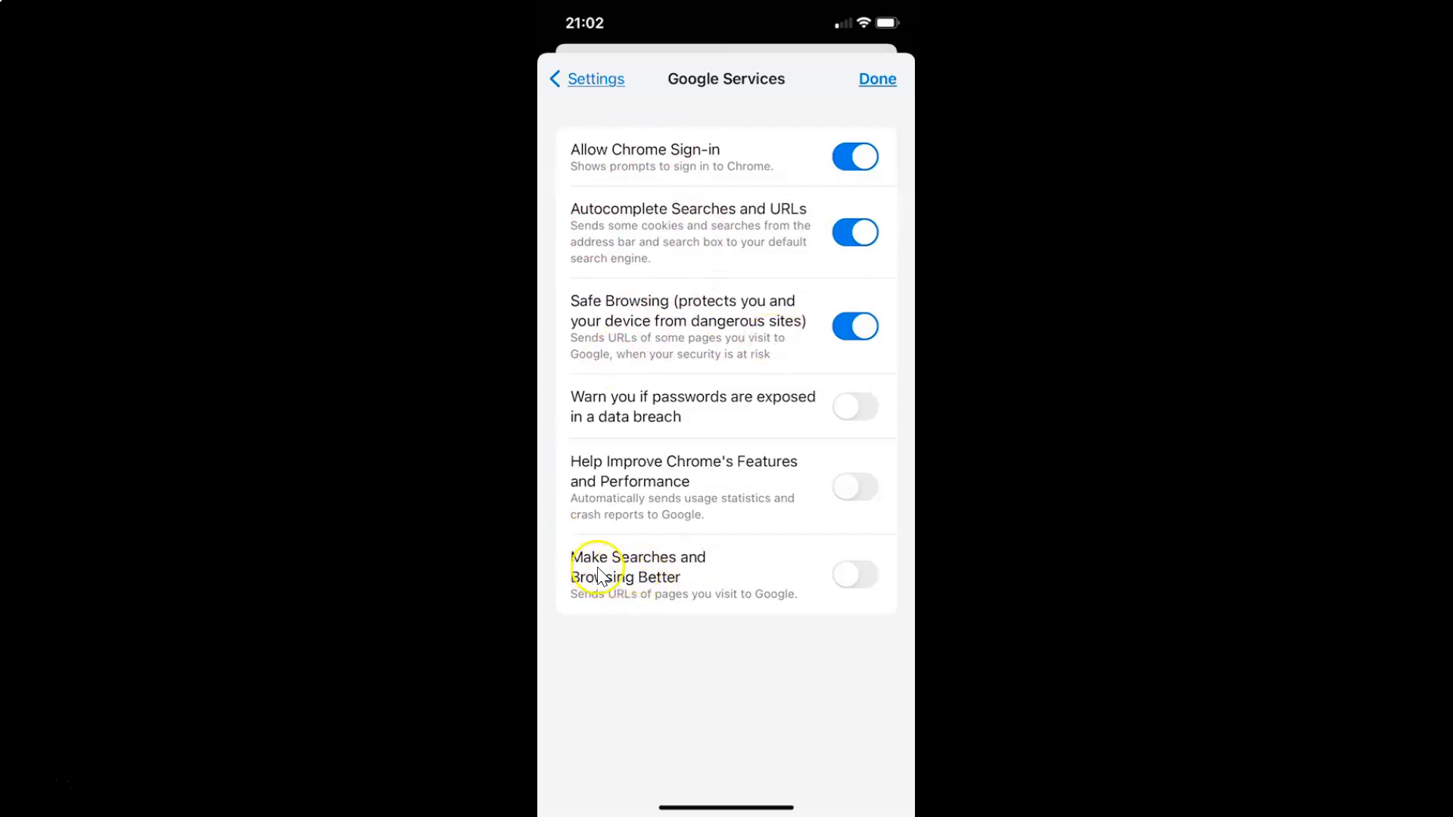
pyautogui.moveTo(603, 582)
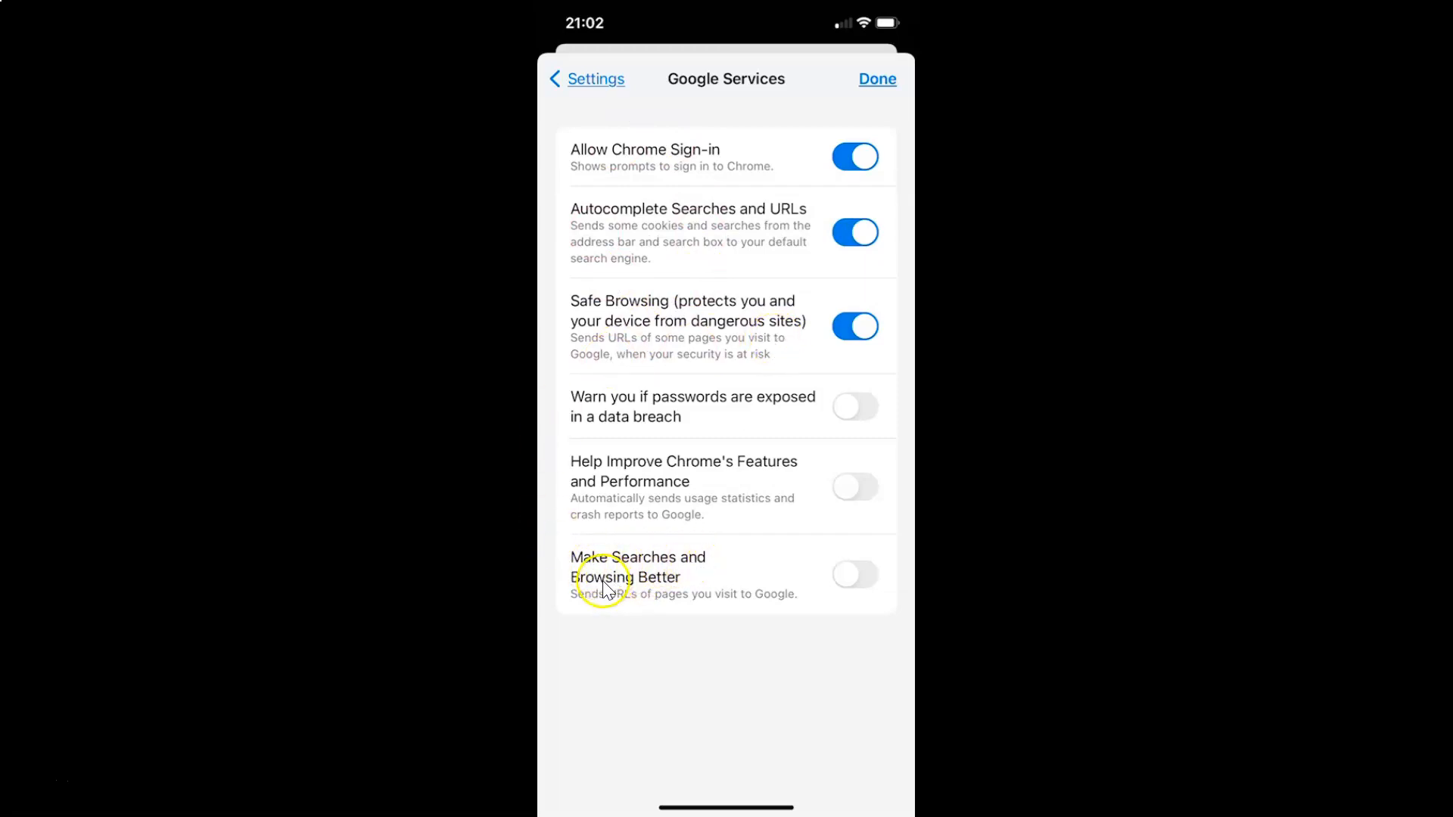
pyautogui.moveTo(628, 610)
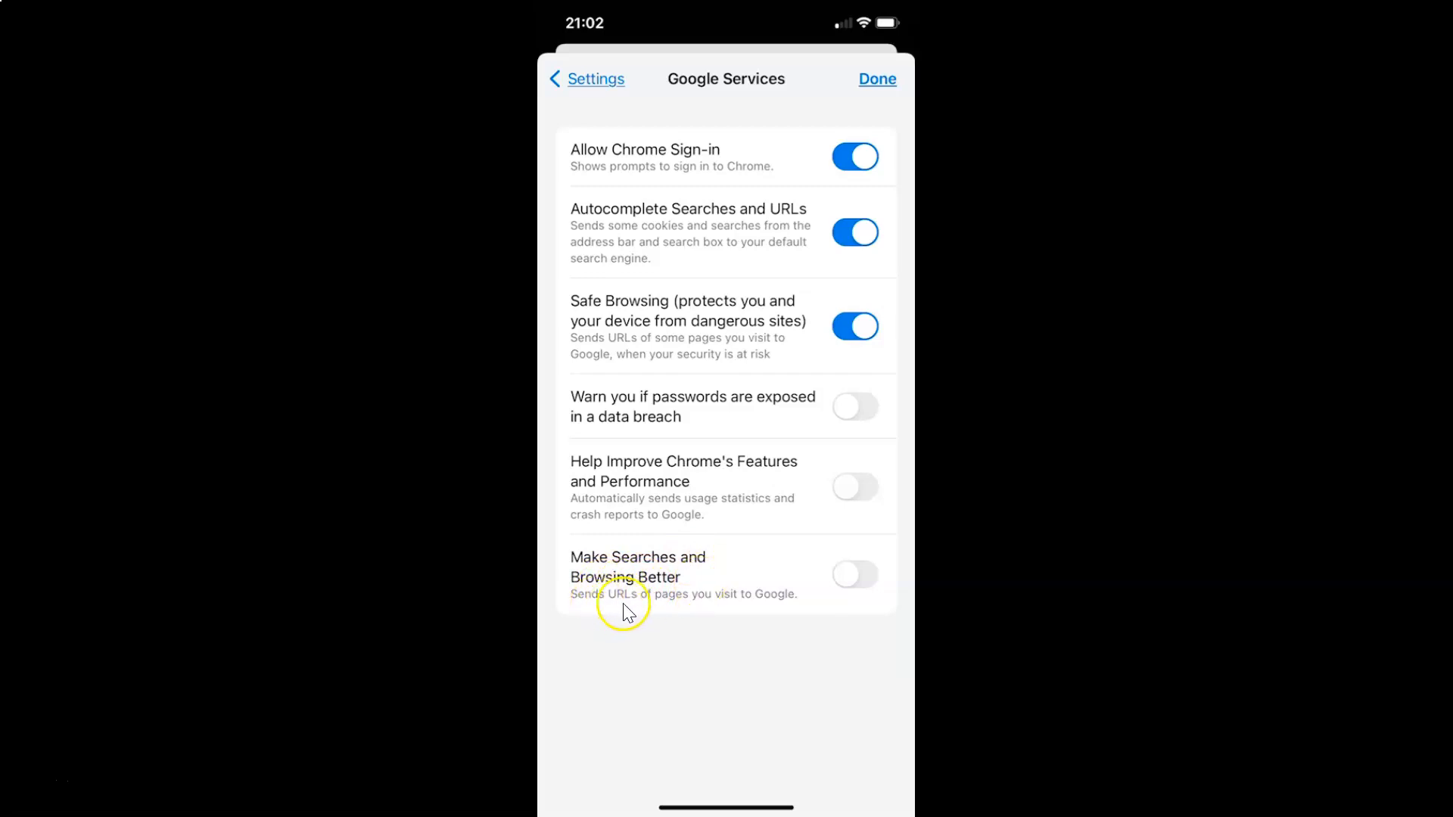
pyautogui.moveTo(731, 606)
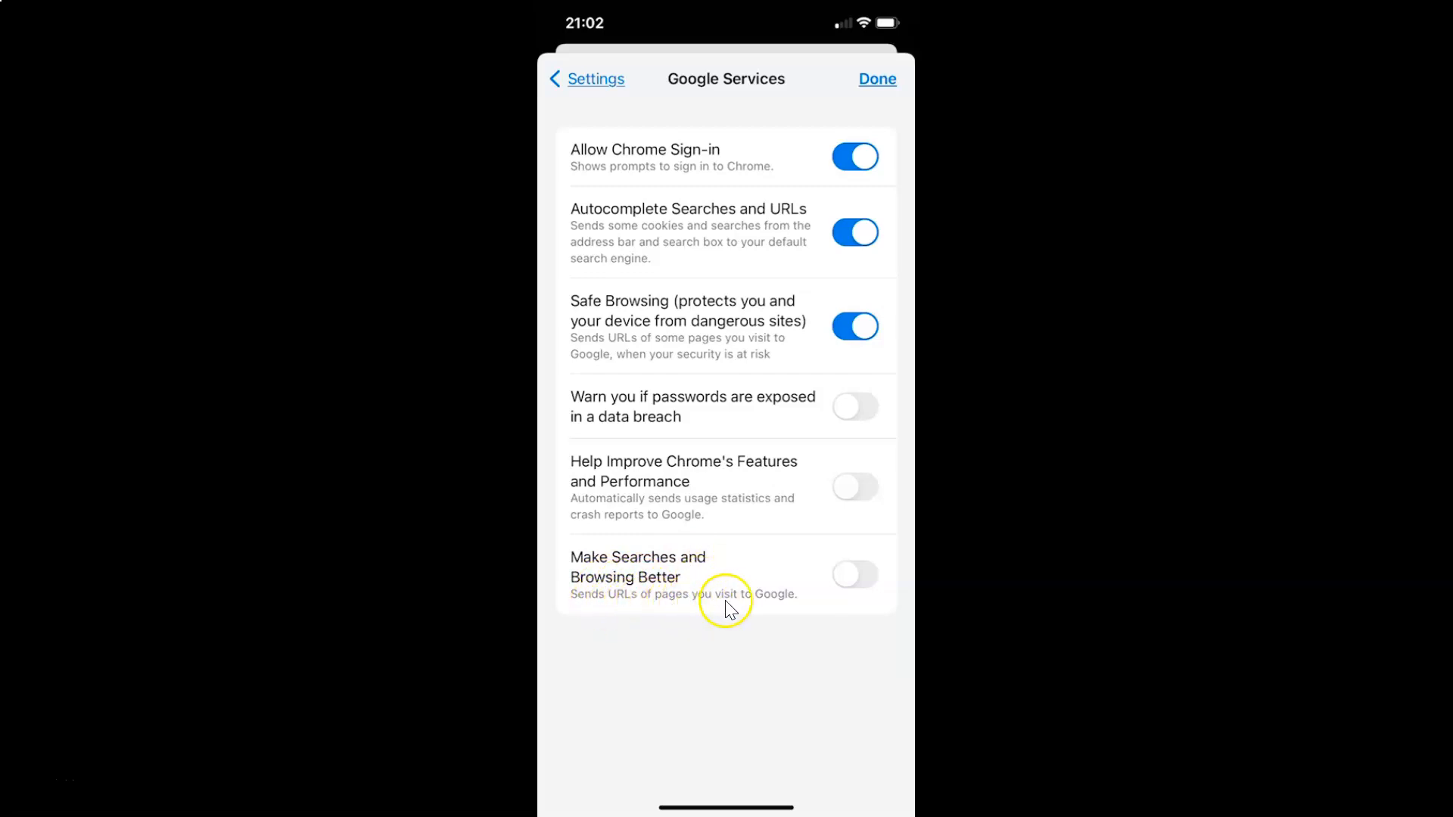
pyautogui.moveTo(681, 623)
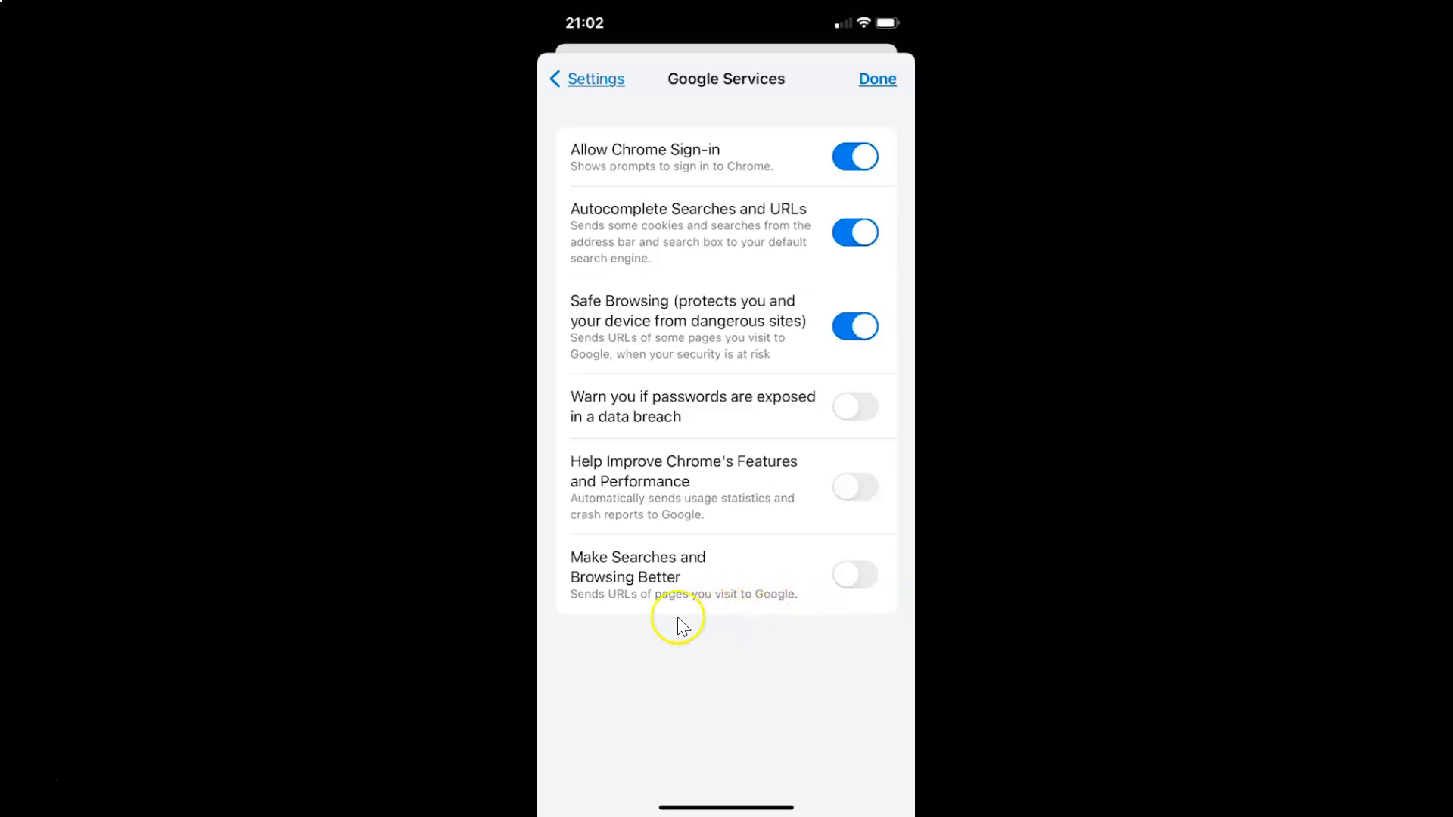
pyautogui.moveTo(698, 557)
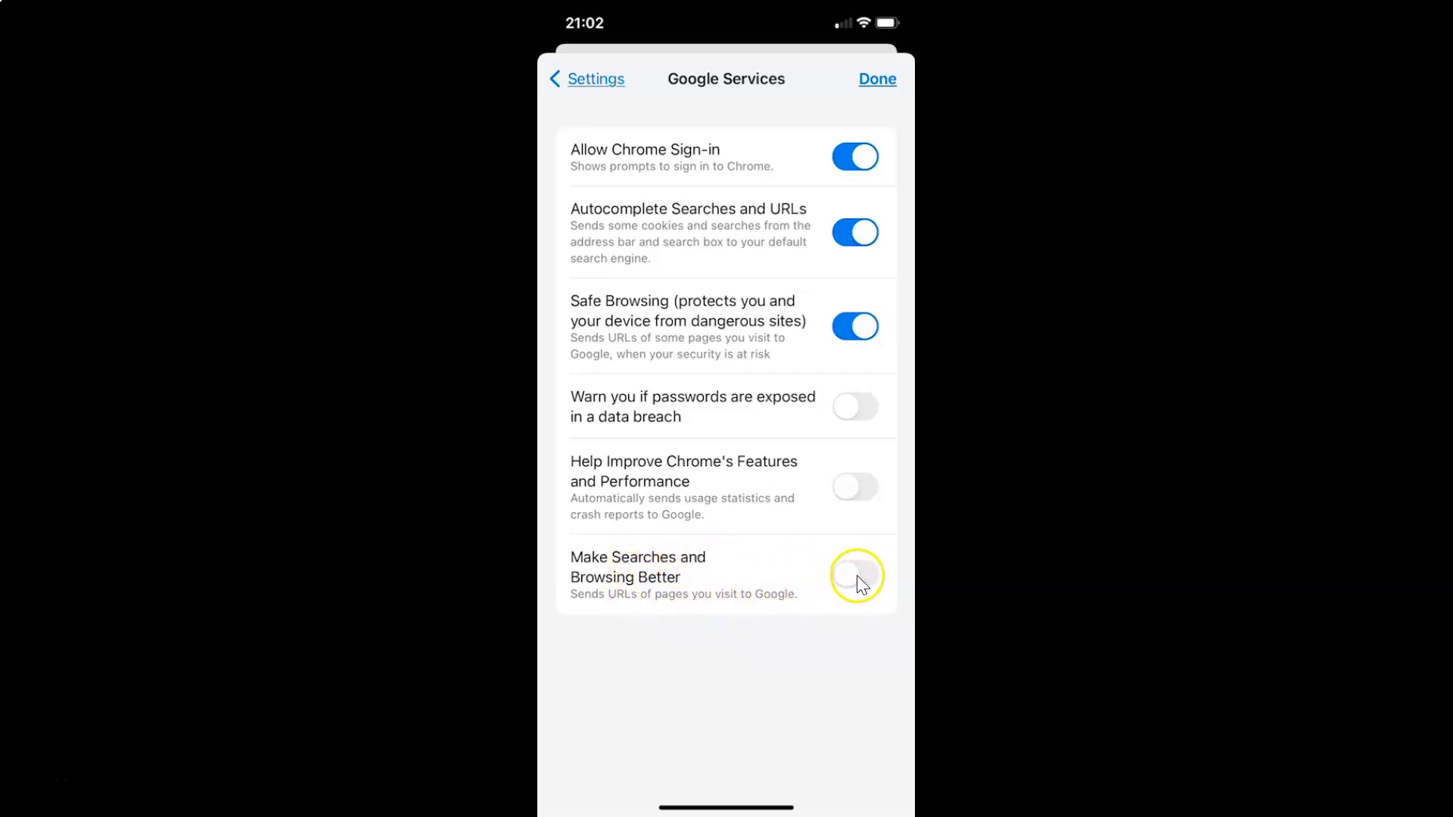
pyautogui.moveTo(653, 553)
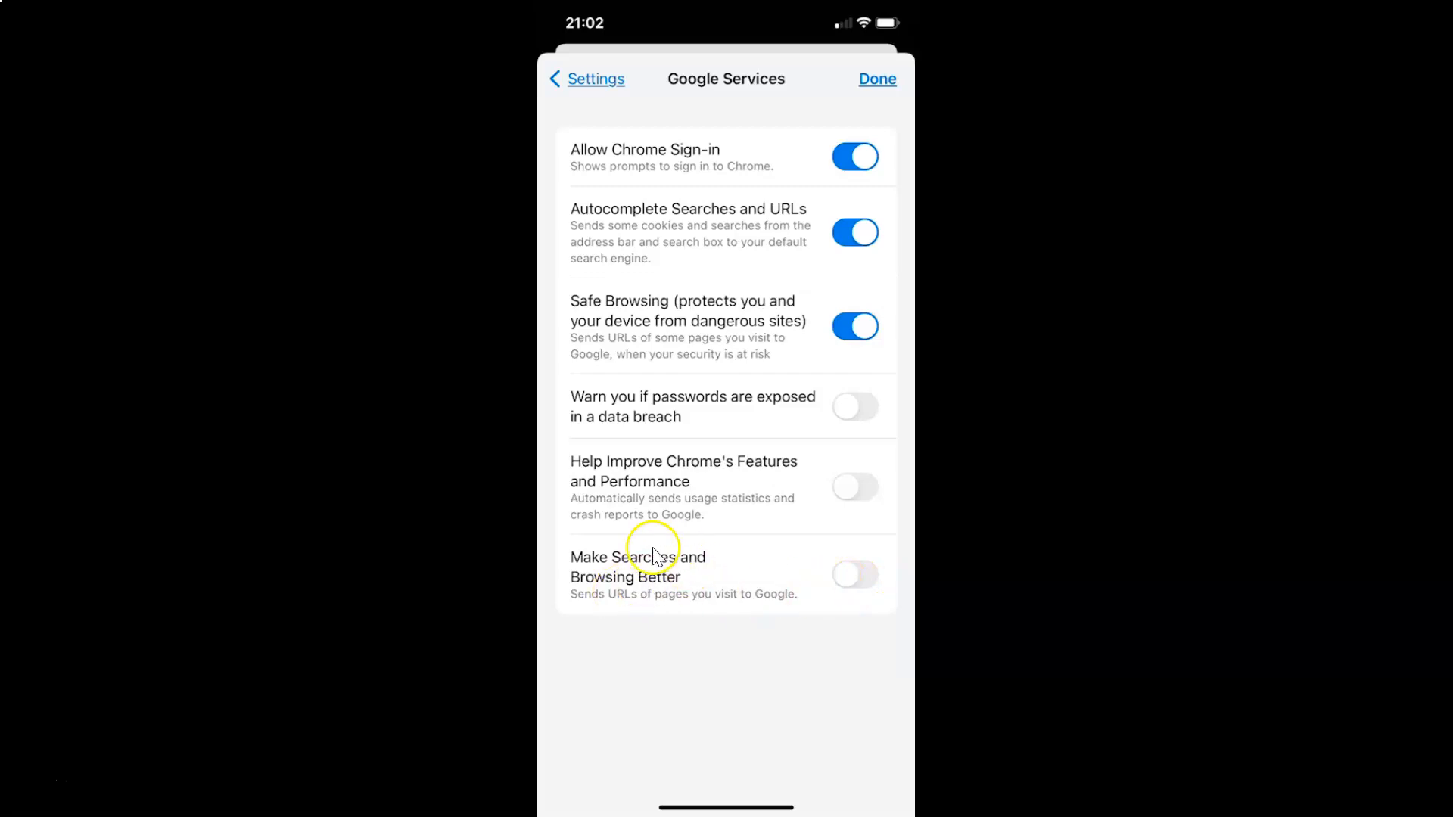
pyautogui.moveTo(755, 611)
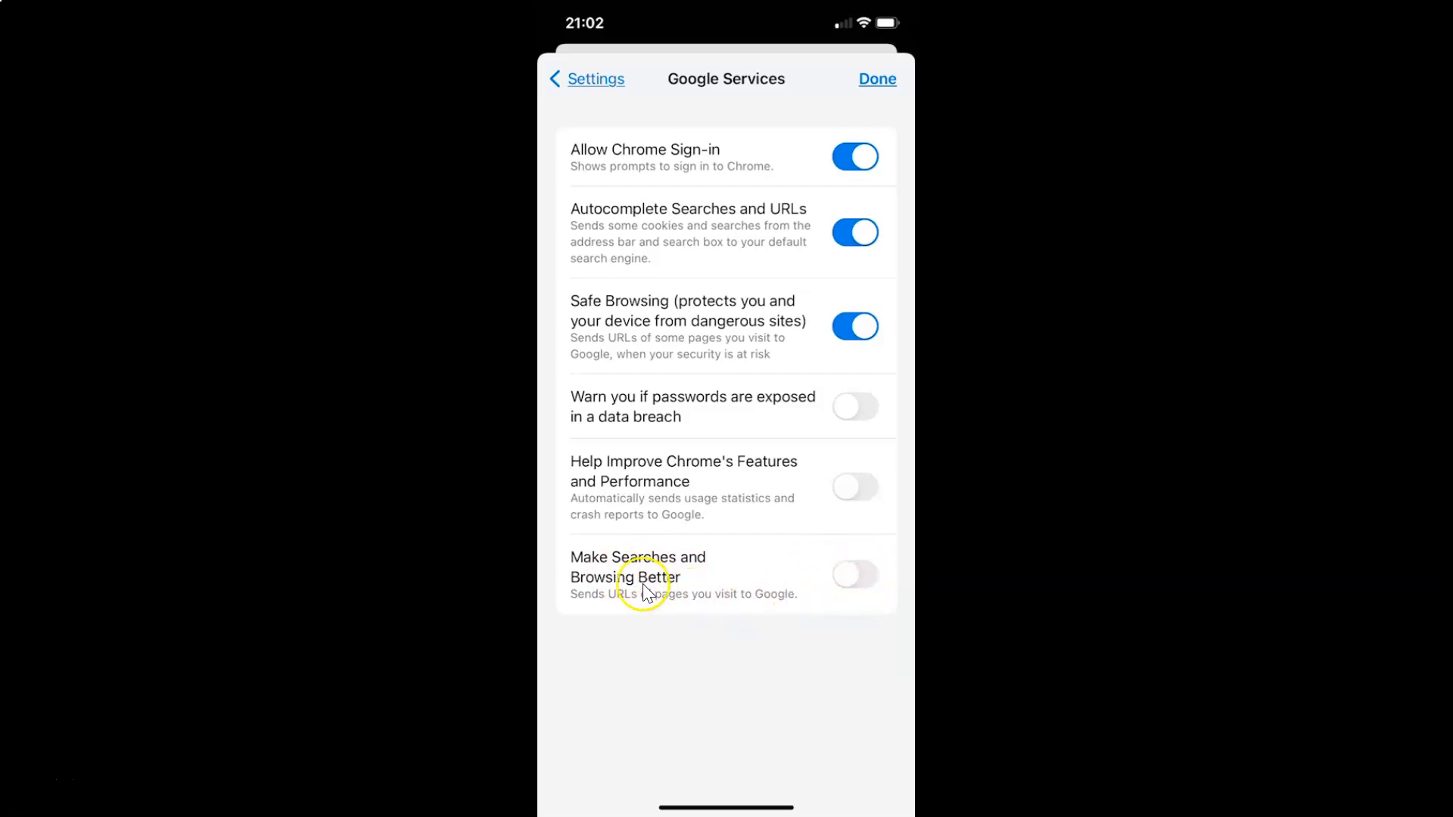
pyautogui.moveTo(843, 589)
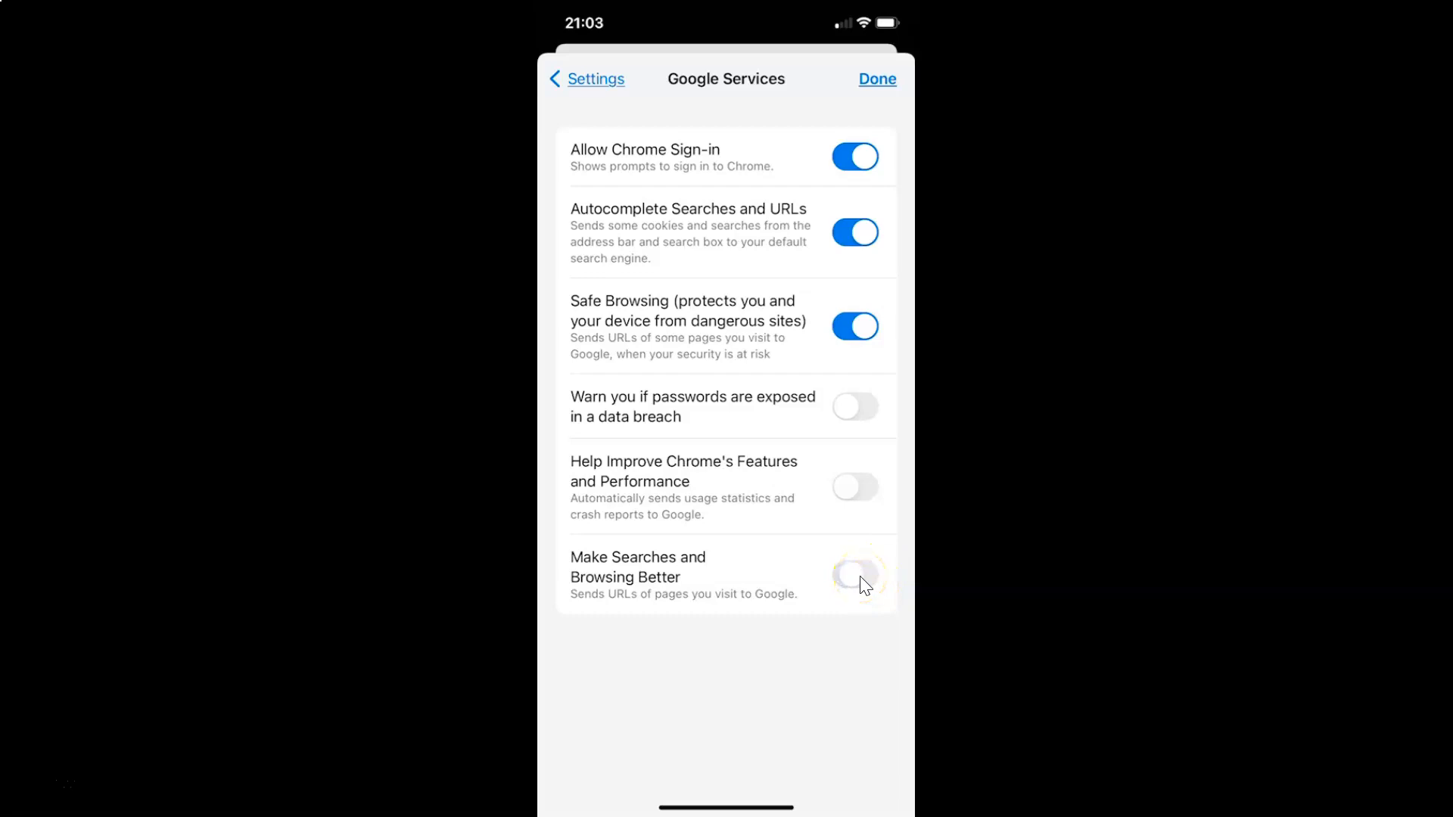
# Switch the Make Searches and Browsing Better toggle on in Google Services.
pyautogui.click(854, 574)
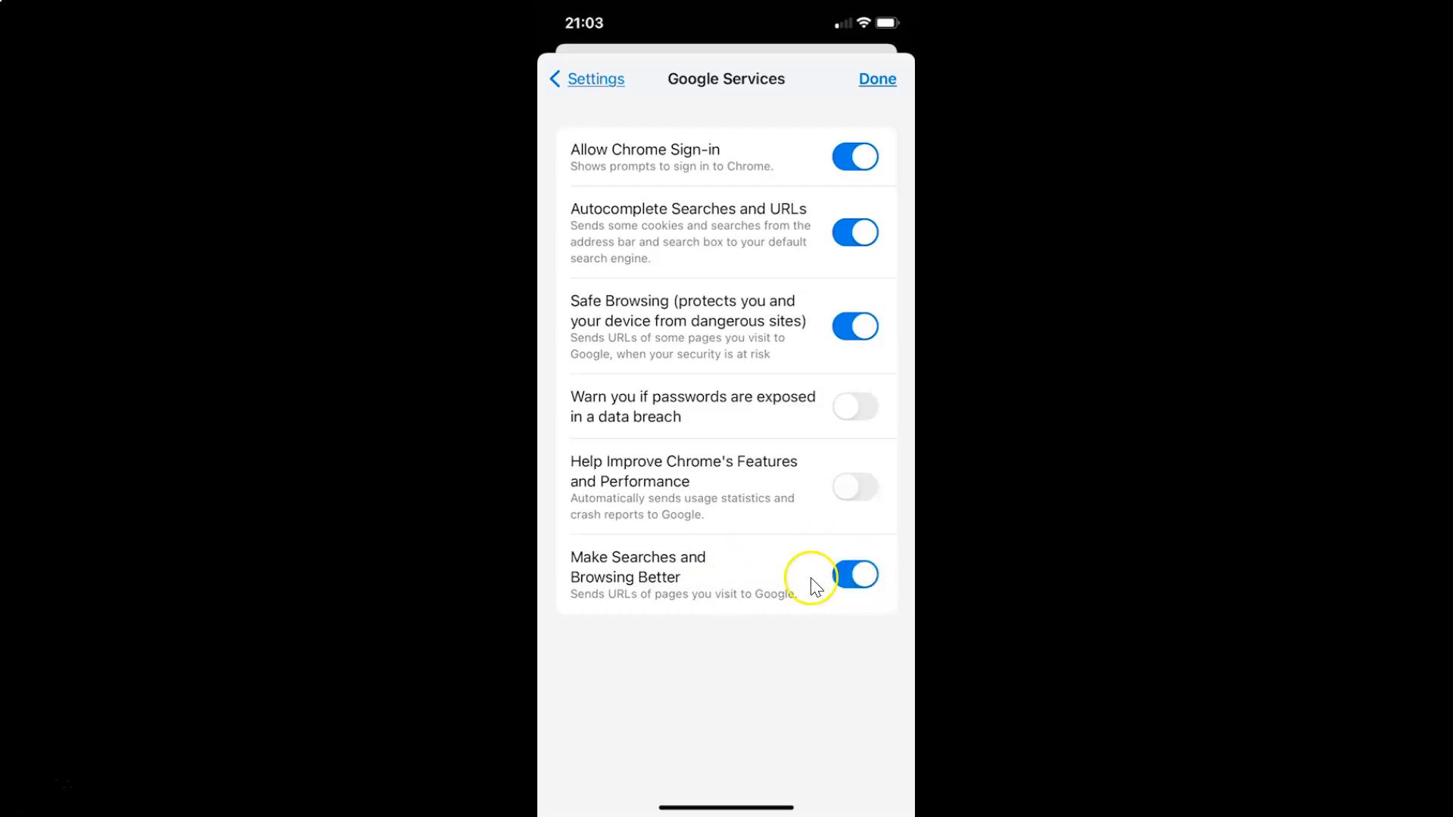
pyautogui.moveTo(705, 472)
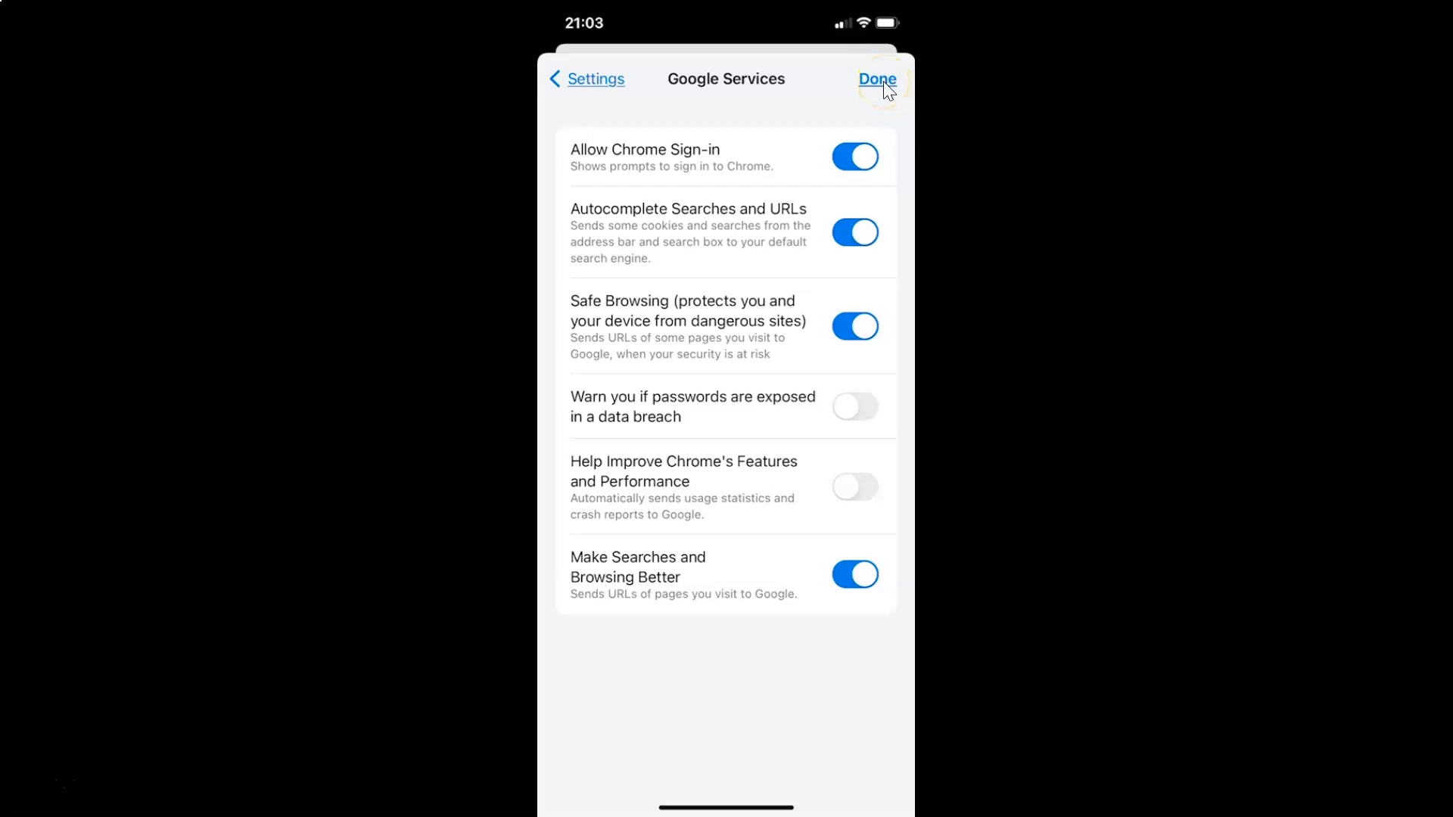
# Tap Done to leave Google Services and land on the new tab page.
pyautogui.click(875, 79)
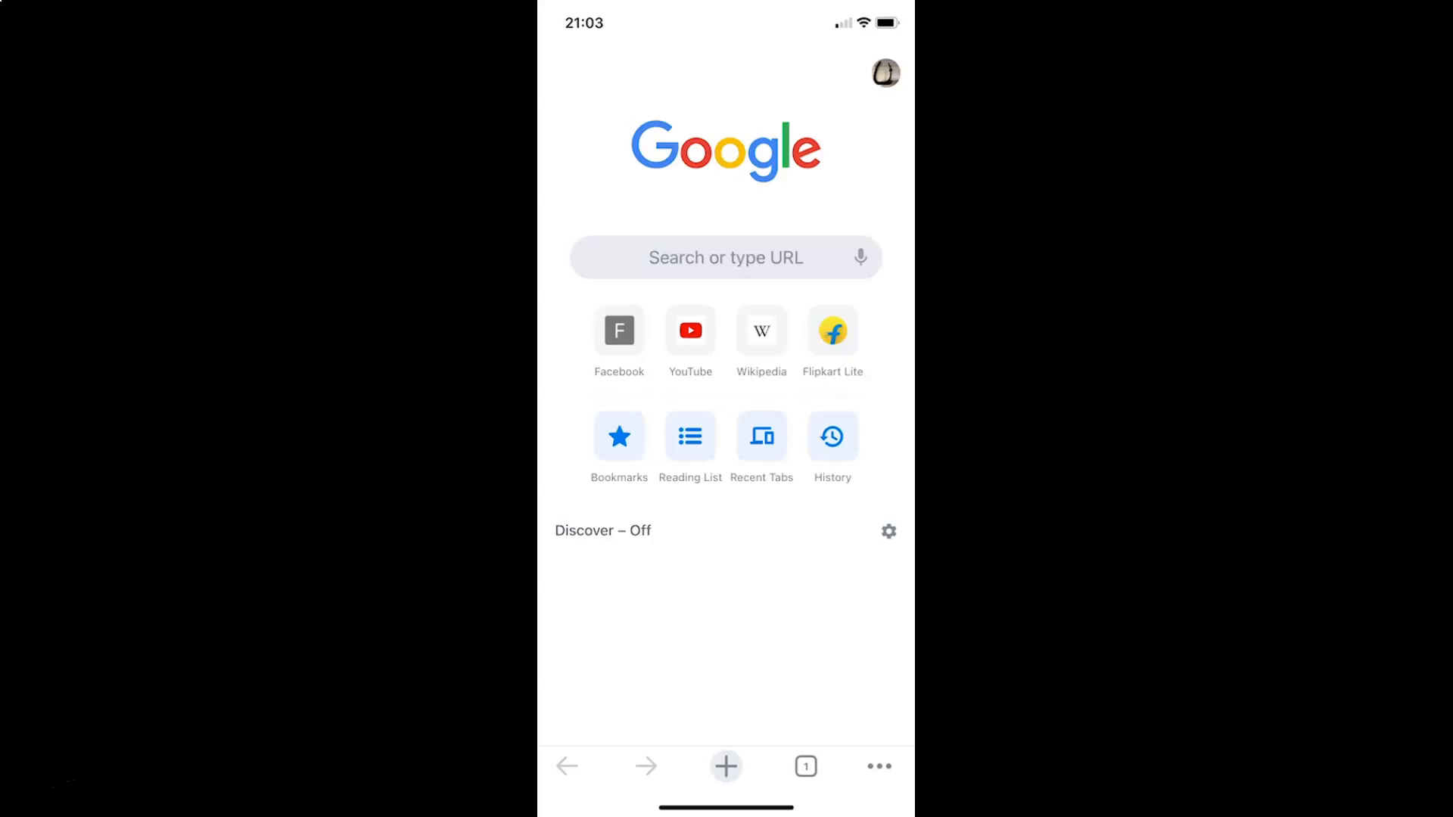
pyautogui.moveTo(822, 447)
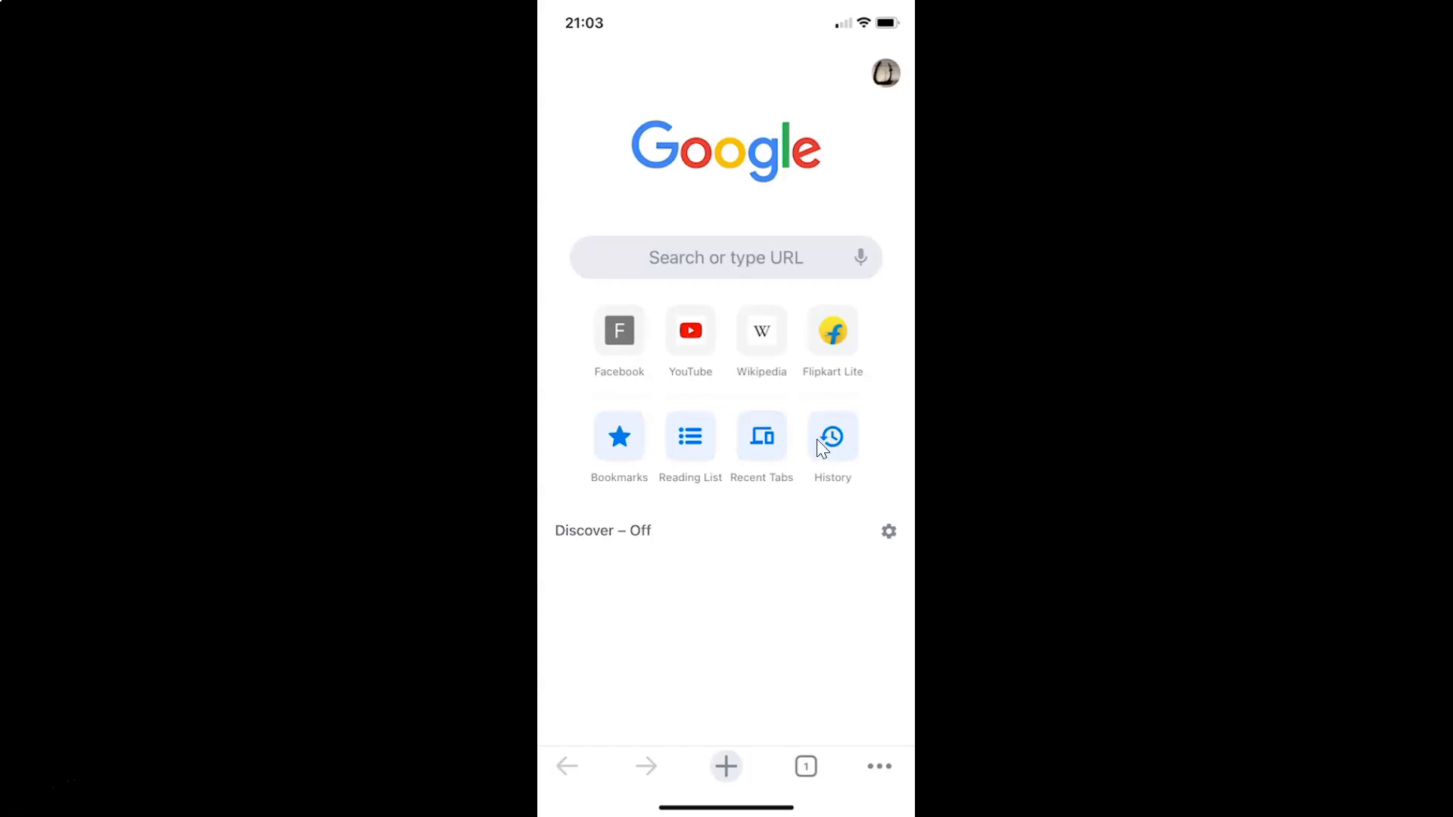
pyautogui.moveTo(830, 445)
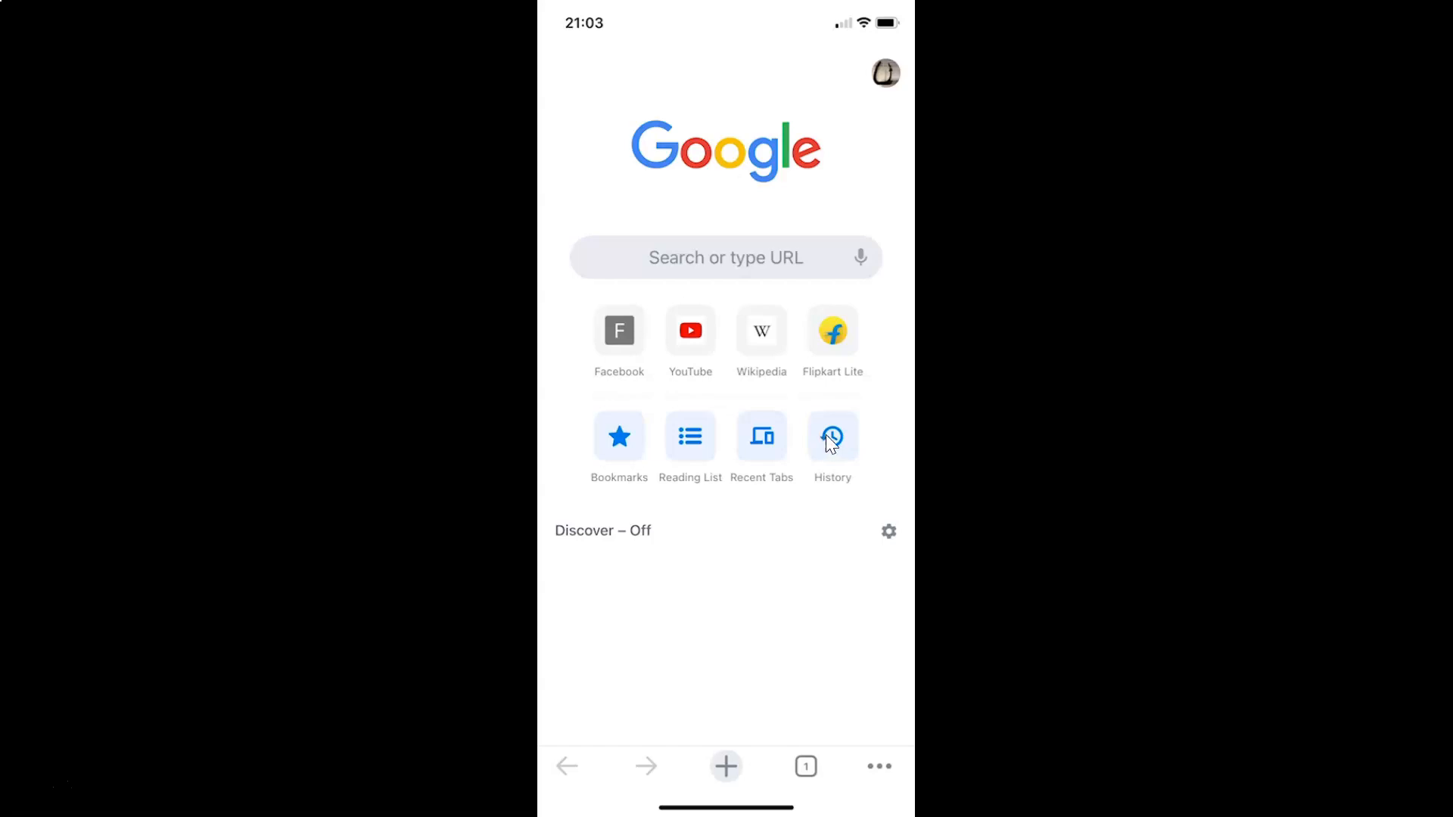